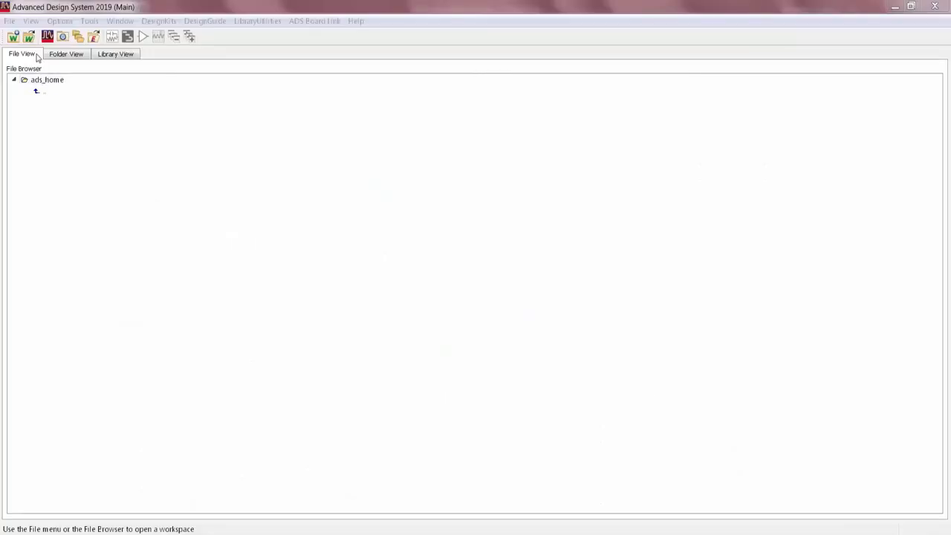
# - Find the 'datalink' example workspace and unarchive it, dismissing the success message
pyautogui.click(9, 21)
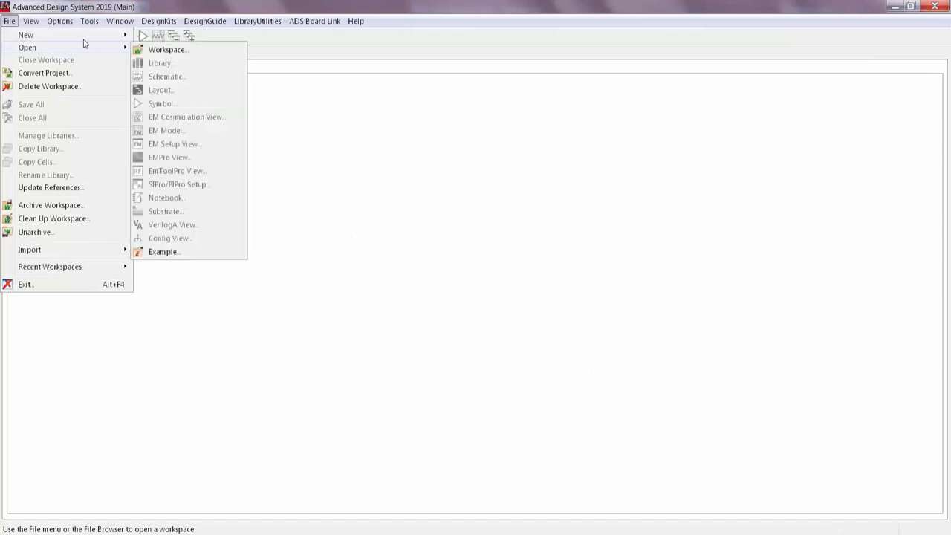
pyautogui.click(163, 251)
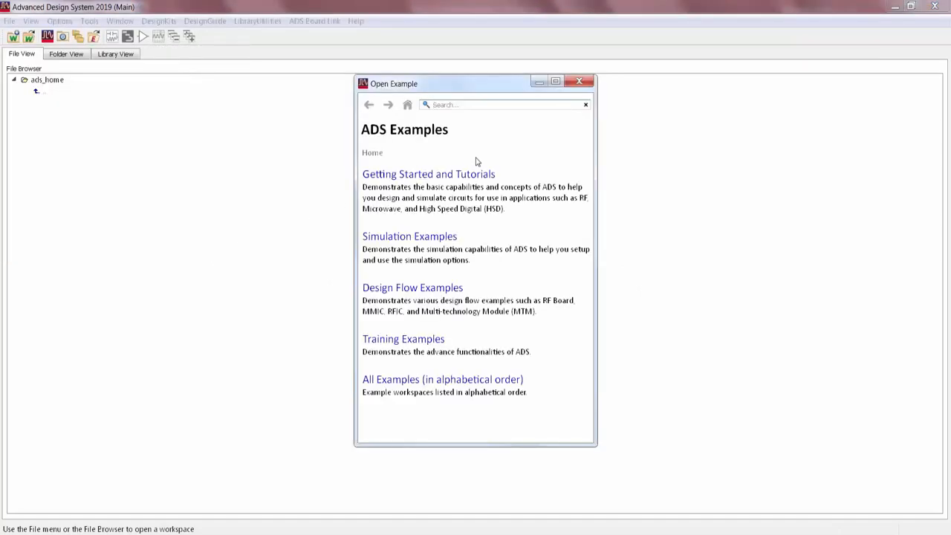
pyautogui.write('datalink')
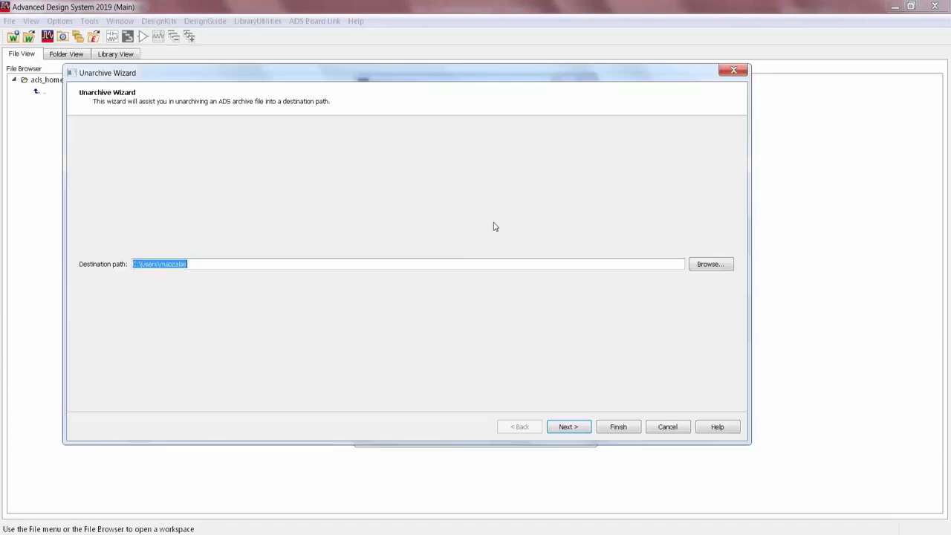
pyautogui.click(618, 426)
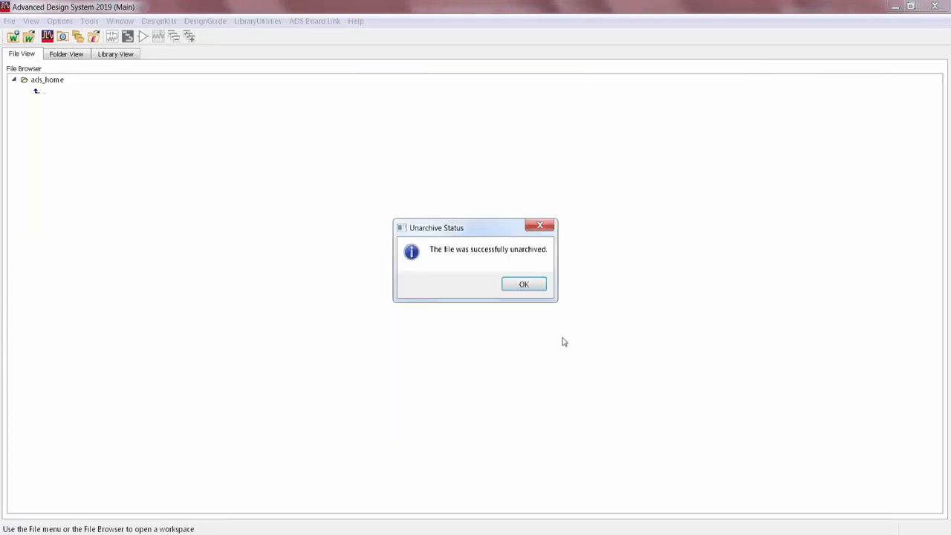
pyautogui.click(523, 283)
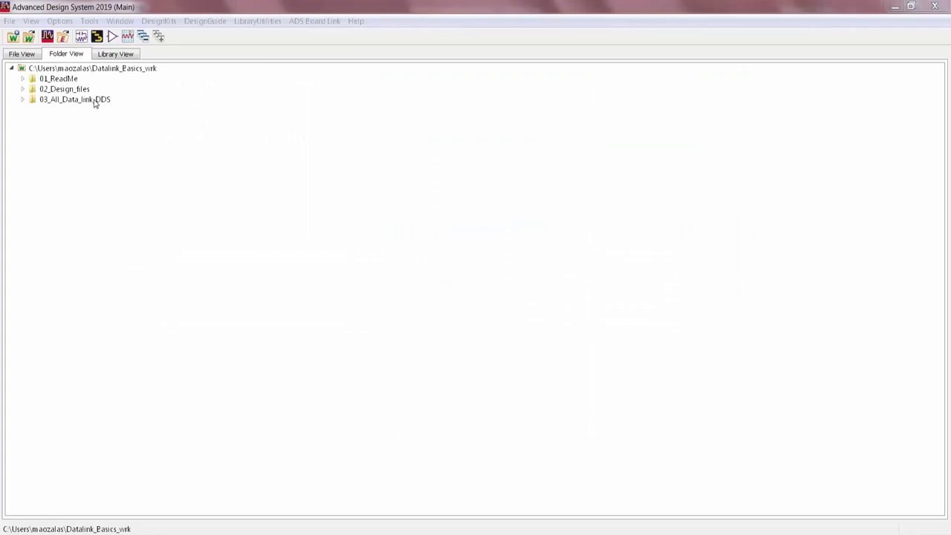
# - Expand the 03_All_Data_link_DDS folder of data displays and close the welcome page
pyautogui.doubleClick(89, 110)
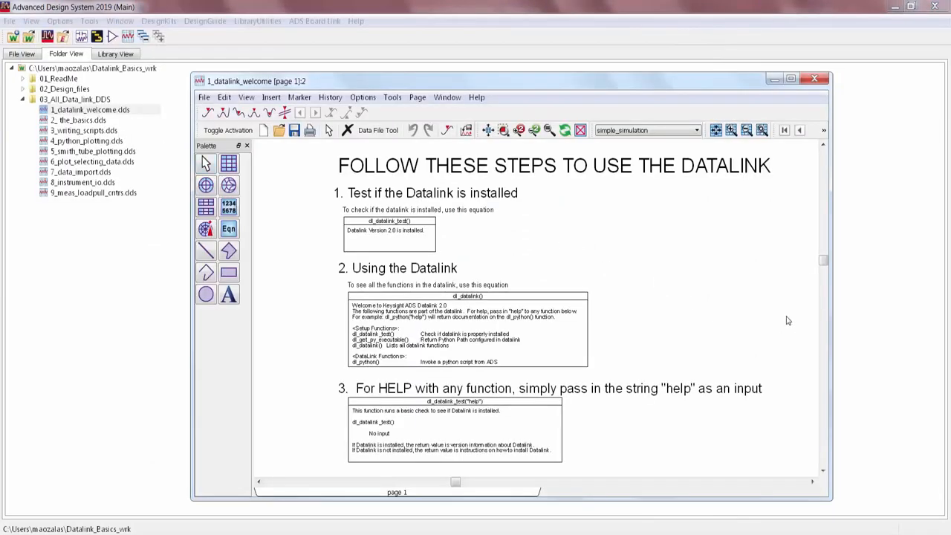
pyautogui.click(814, 77)
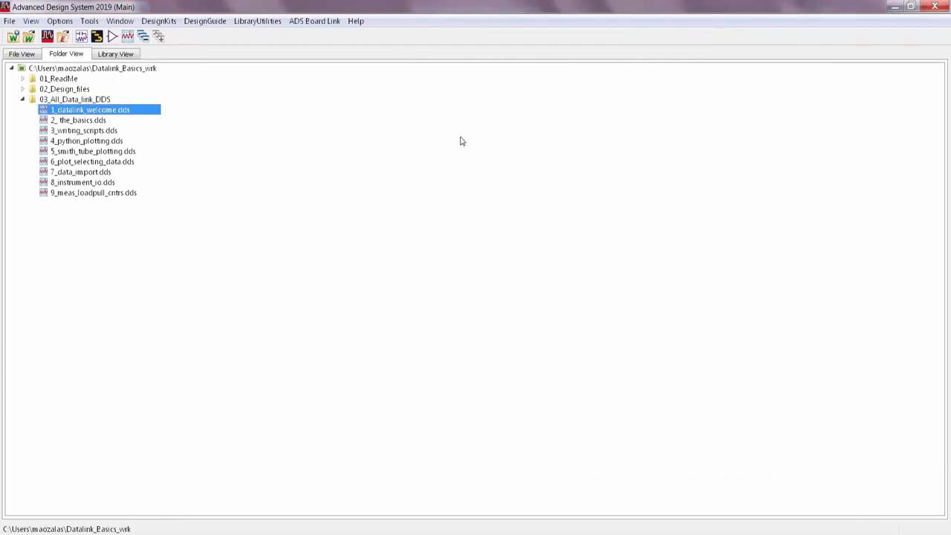
# - Open the 2_the_basics.dds data display with the multiply_by_three.py equation
pyautogui.doubleClick(81, 118)
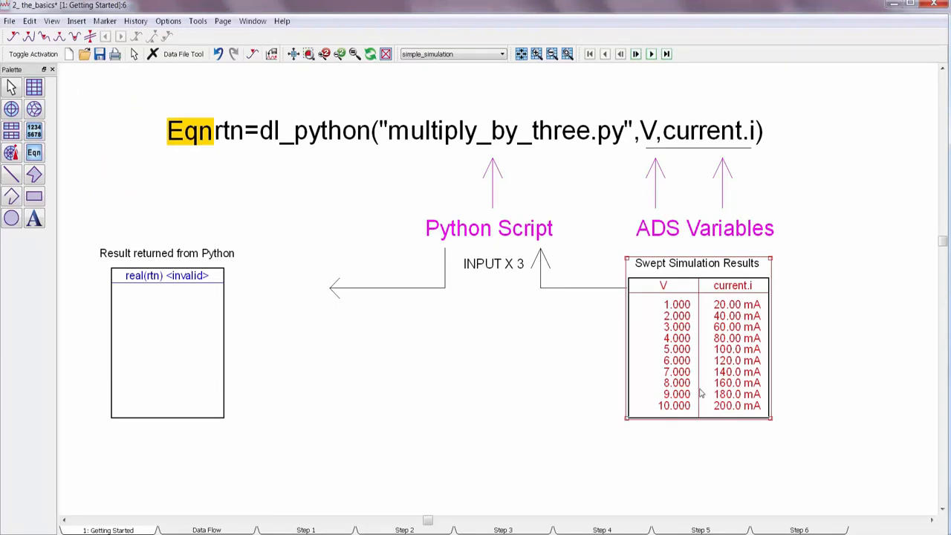
pyautogui.moveTo(268, 151)
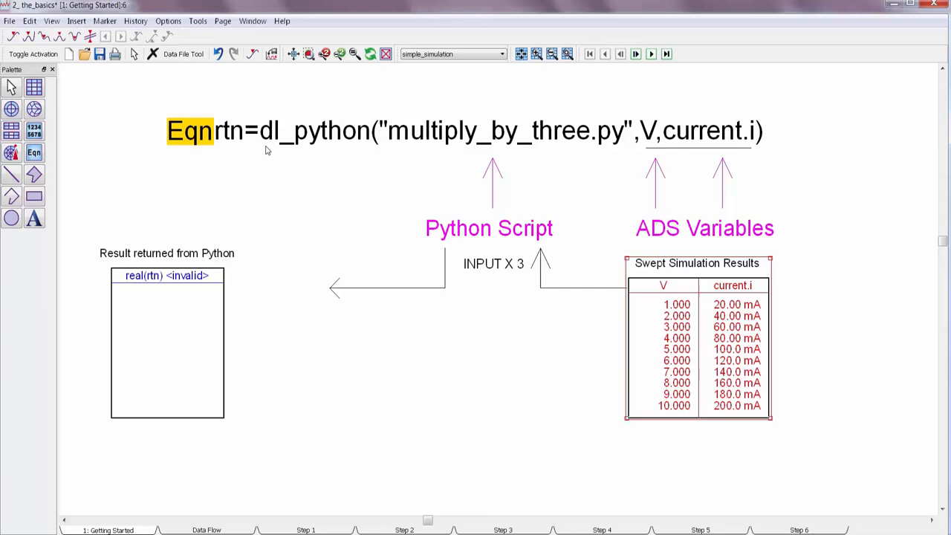
pyautogui.moveTo(353, 148)
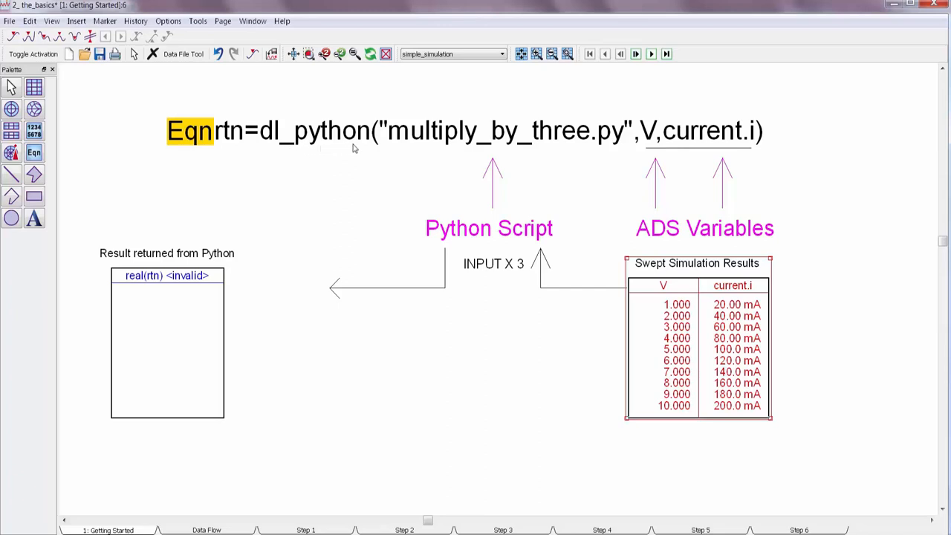
pyautogui.moveTo(478, 148)
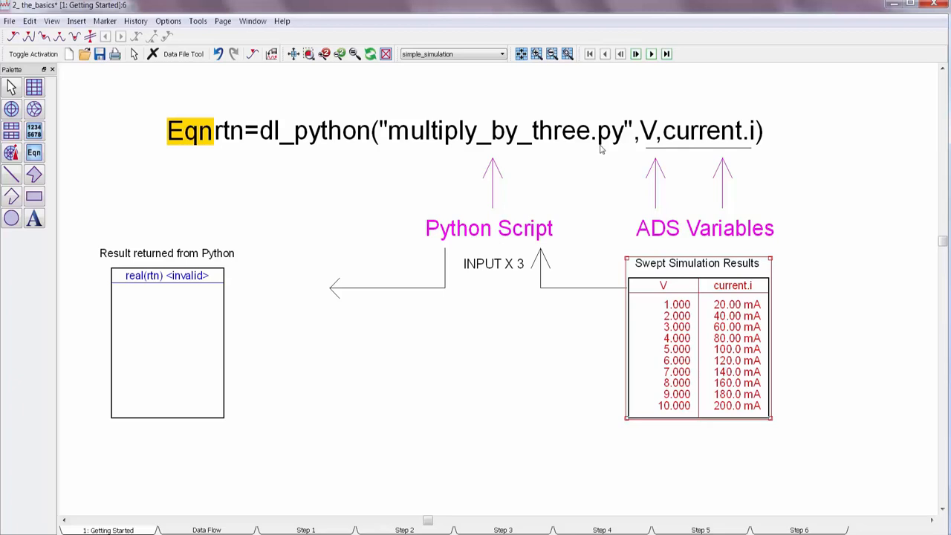
pyautogui.moveTo(468, 166)
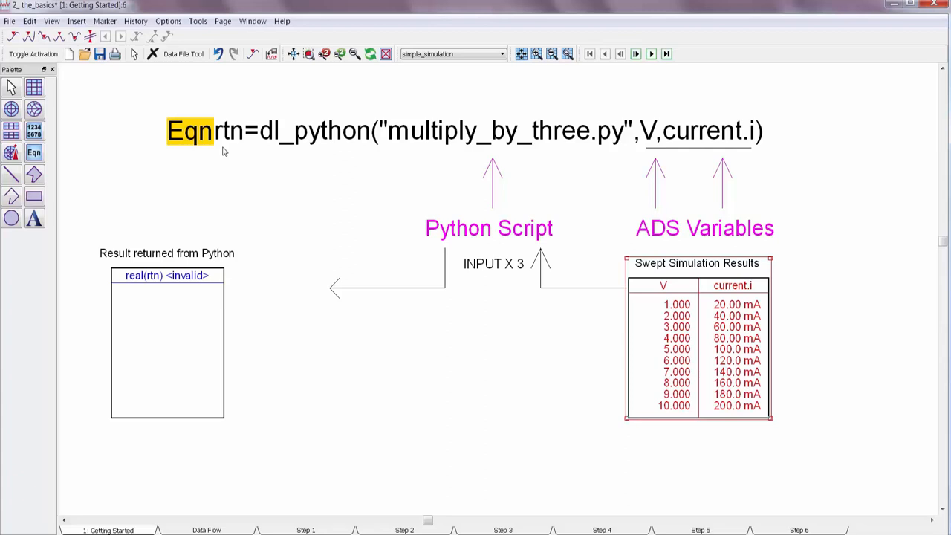
# - Edit the dl_python equation to calculate automatically so the tripled-values table fills in
pyautogui.click(190, 130)
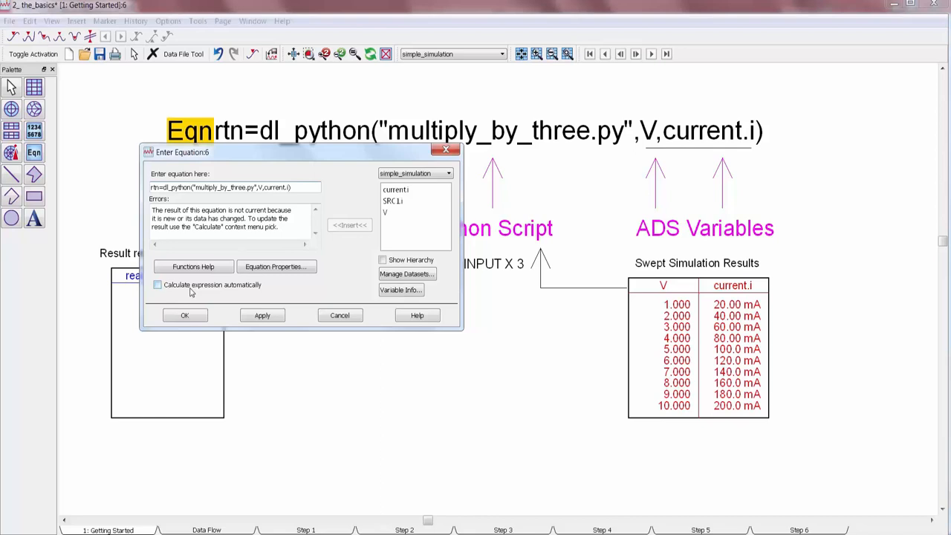
pyautogui.moveTo(247, 294)
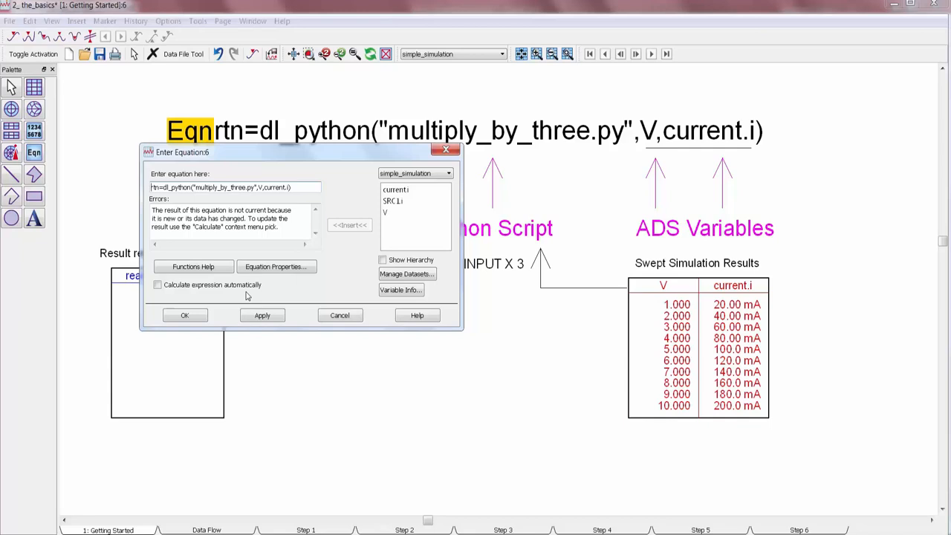
pyautogui.moveTo(211, 311)
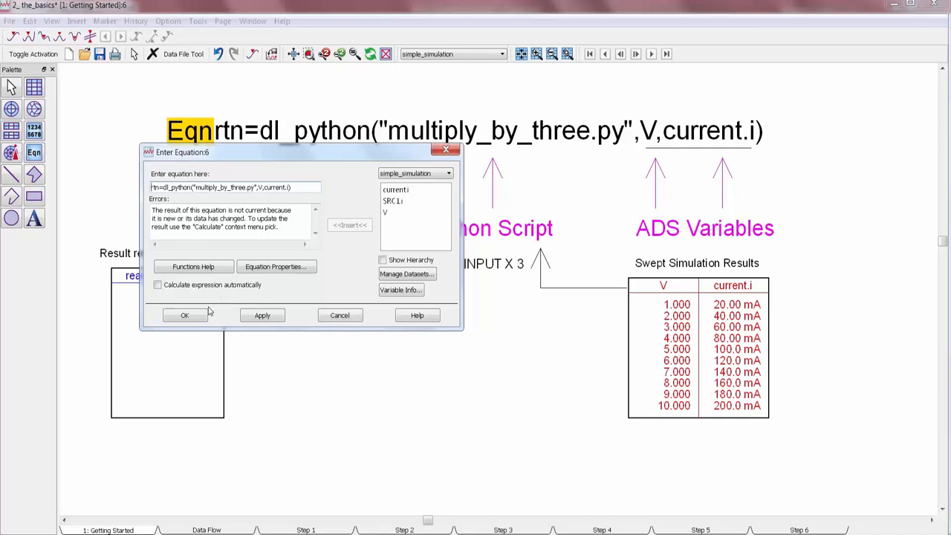
pyautogui.click(184, 314)
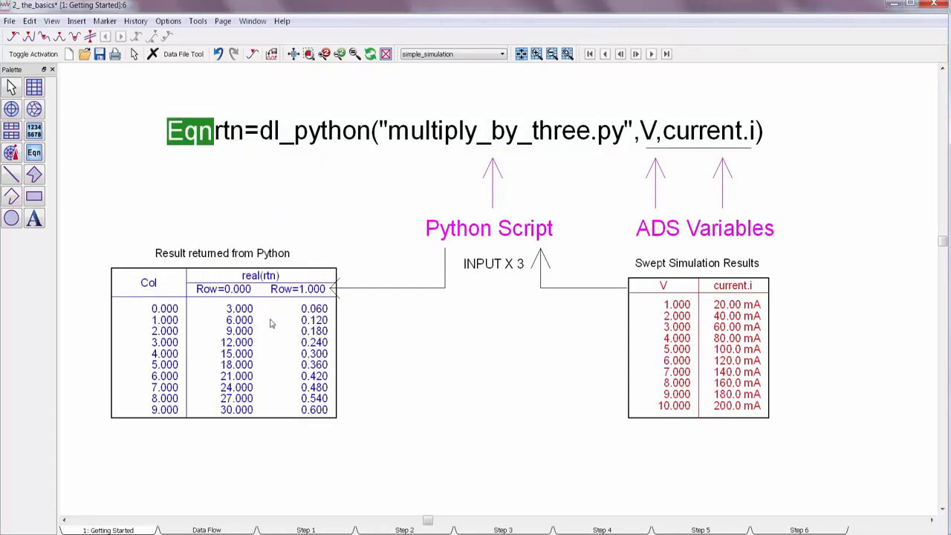
pyautogui.click(223, 329)
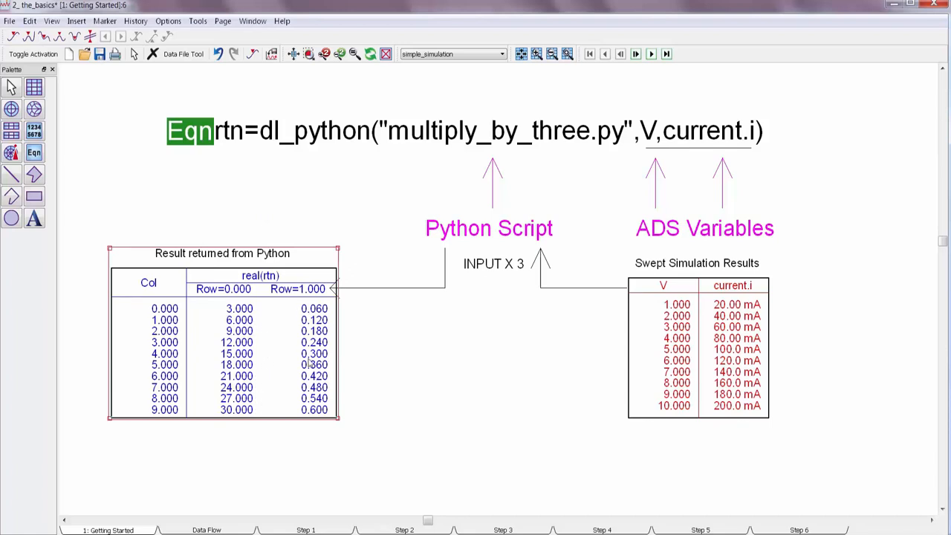
pyautogui.moveTo(354, 392)
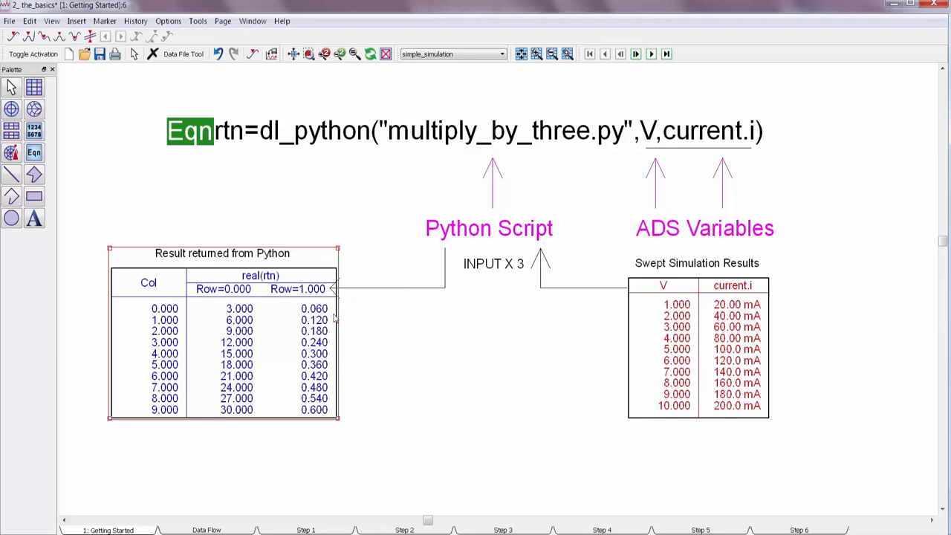
pyautogui.moveTo(198, 21)
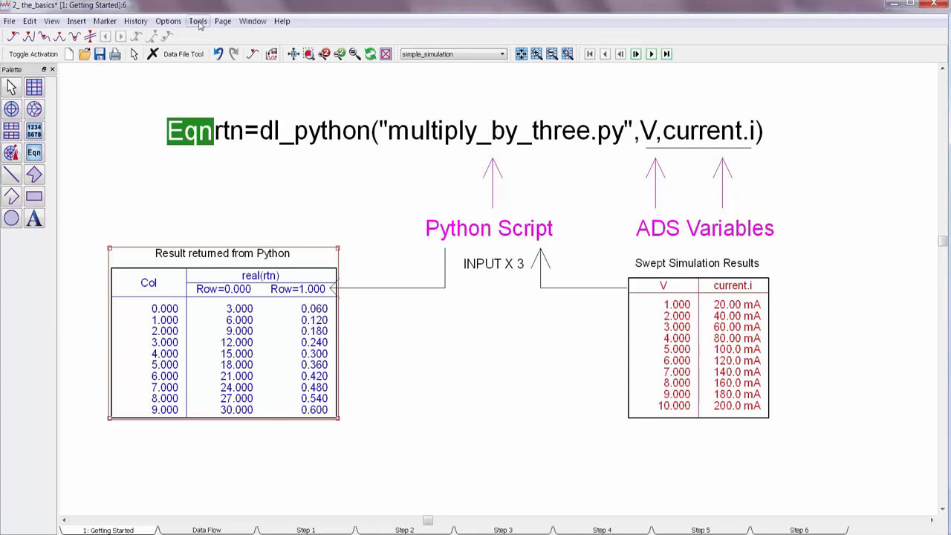
# - Open multiply_by_three.py from the python folder in Spyder and run it
pyautogui.click(197, 21)
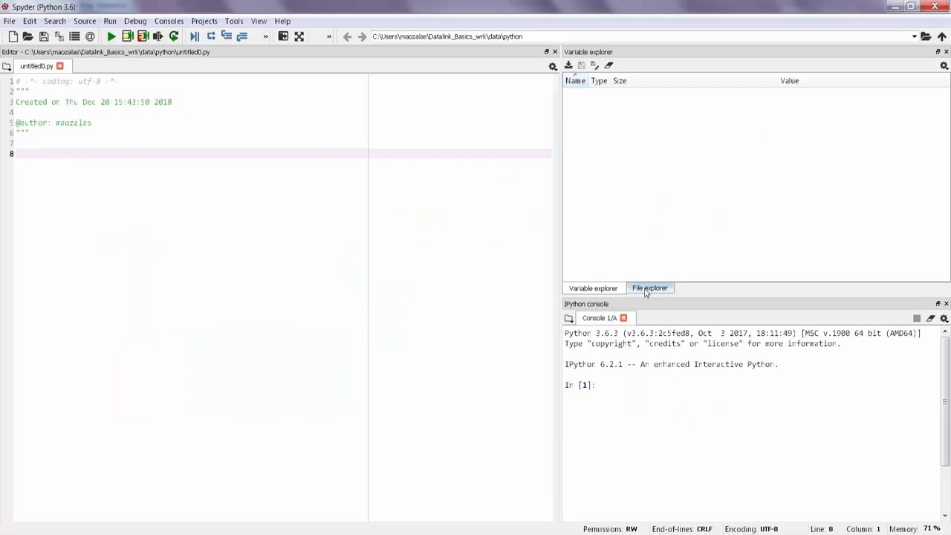
pyautogui.click(649, 289)
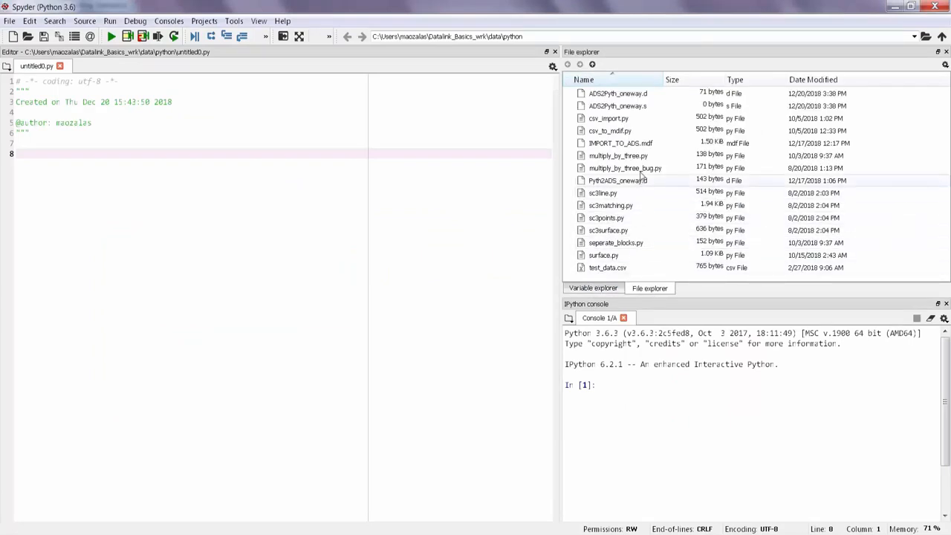
pyautogui.click(618, 156)
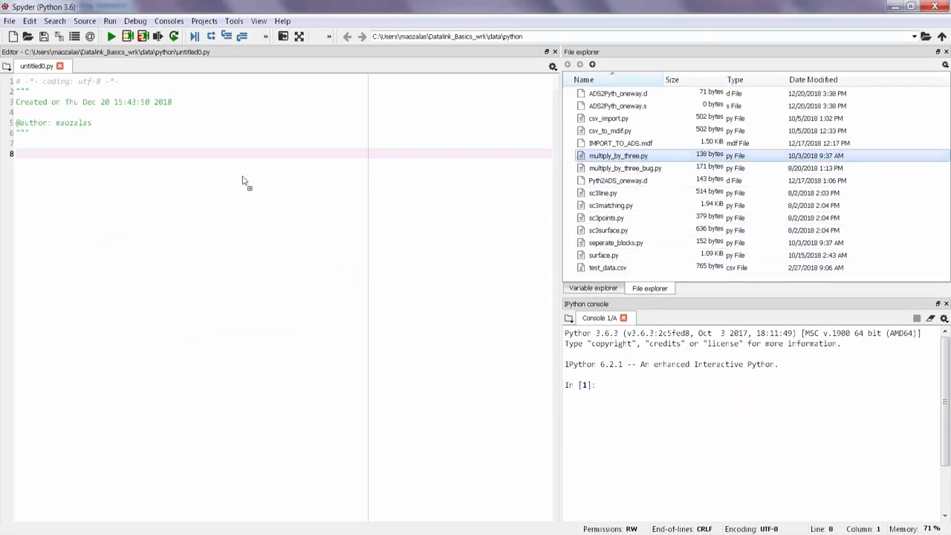
pyautogui.doubleClick(618, 156)
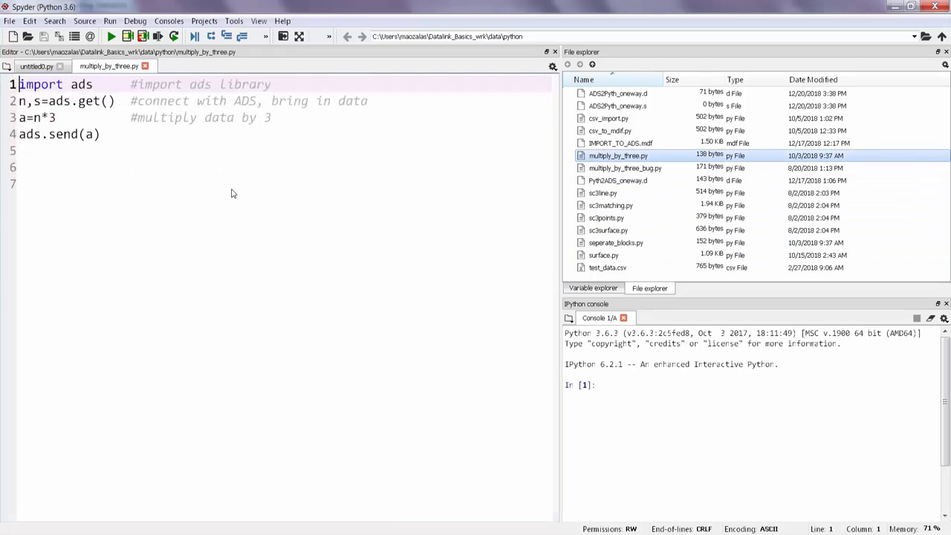
pyautogui.click(143, 36)
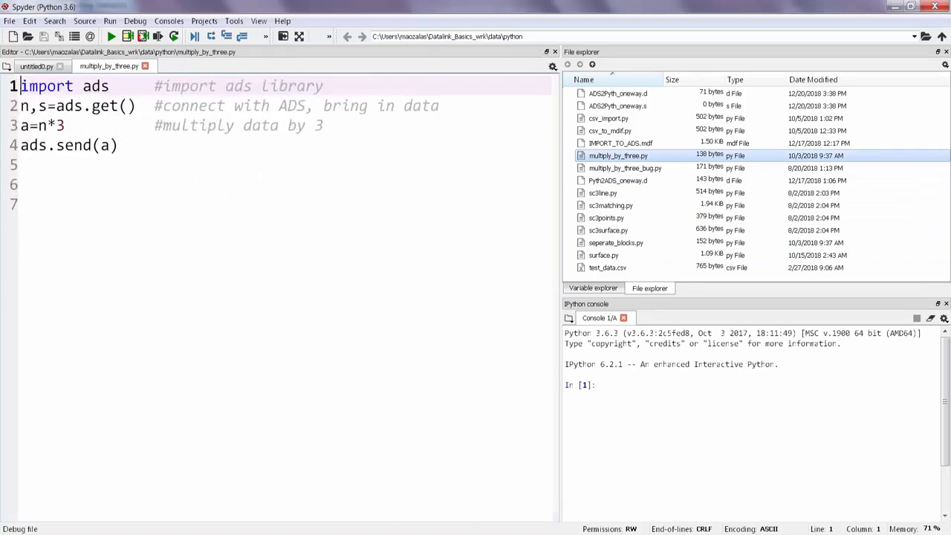
pyautogui.click(110, 36)
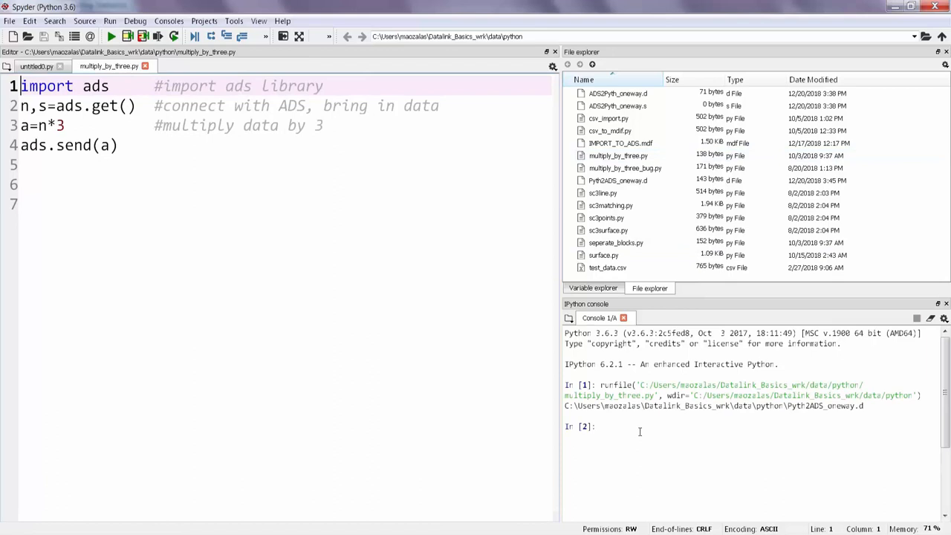
pyautogui.moveTo(181, 172)
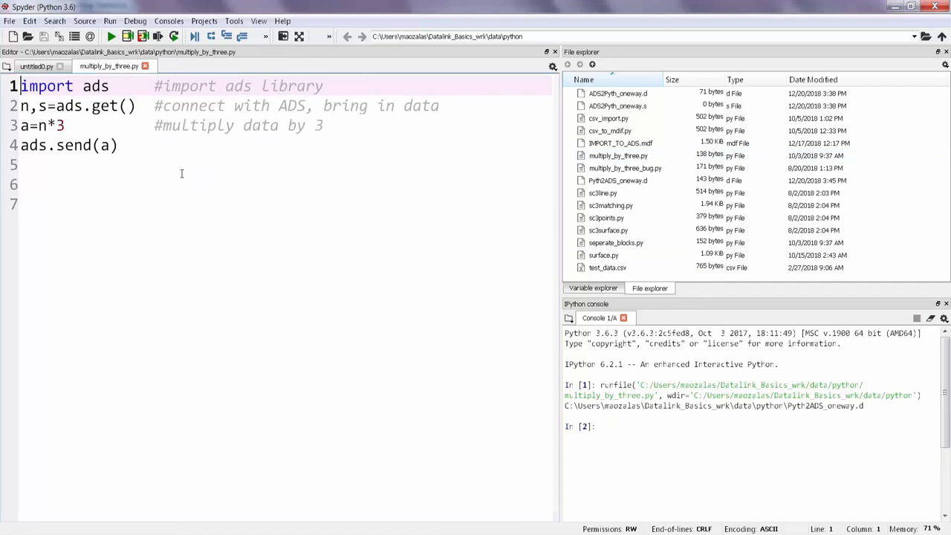
pyautogui.moveTo(136, 152)
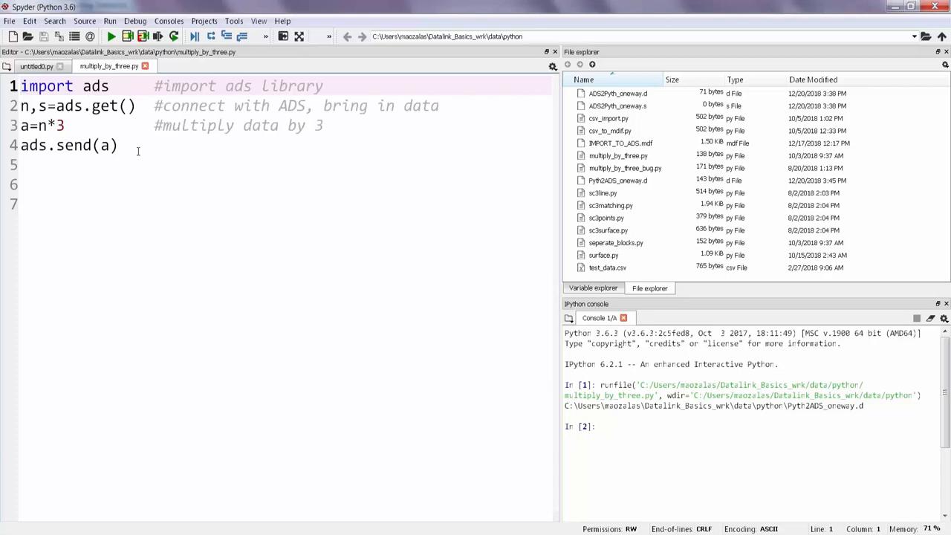
pyautogui.moveTo(135, 104)
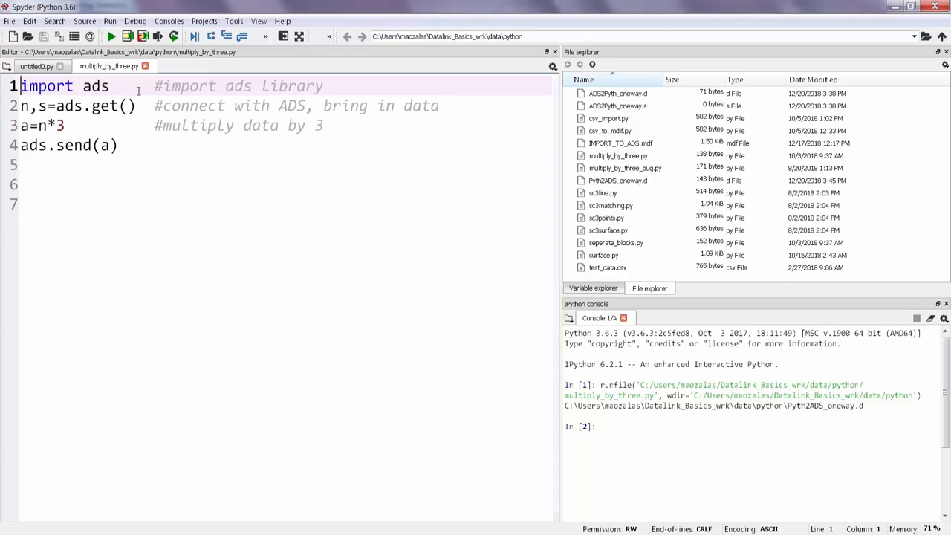
# - Walk through the ads.get, multiply-by-3 and ads.send lines of the script
pyautogui.click(146, 105)
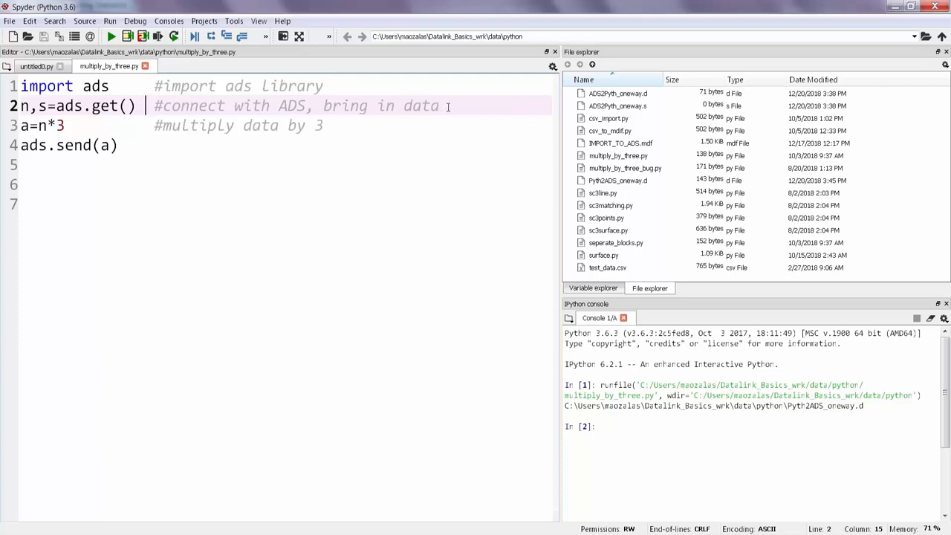
pyautogui.click(324, 125)
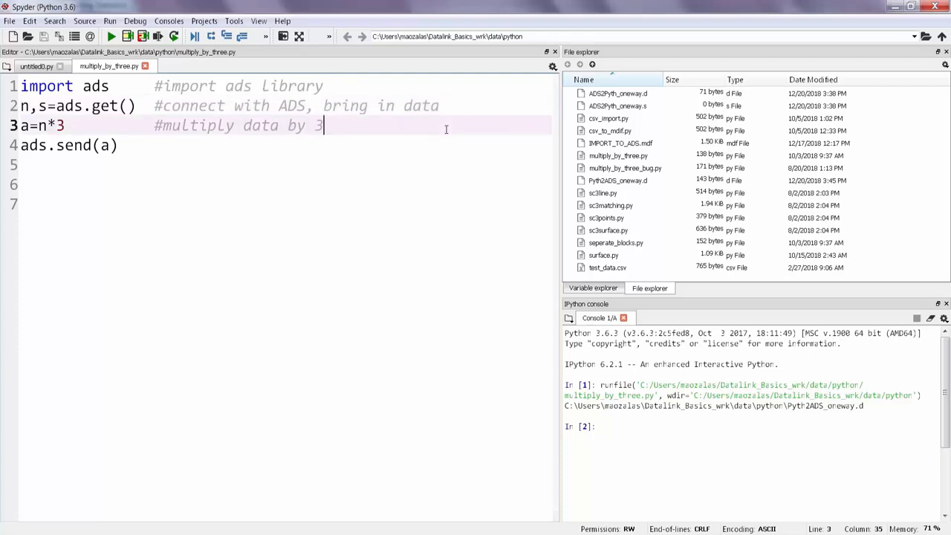
pyautogui.click(118, 146)
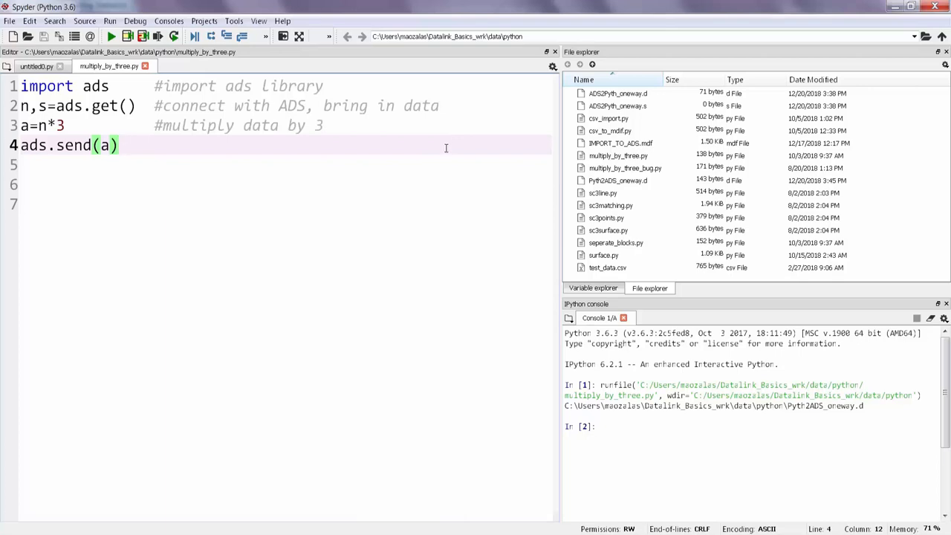
pyautogui.moveTo(427, 157)
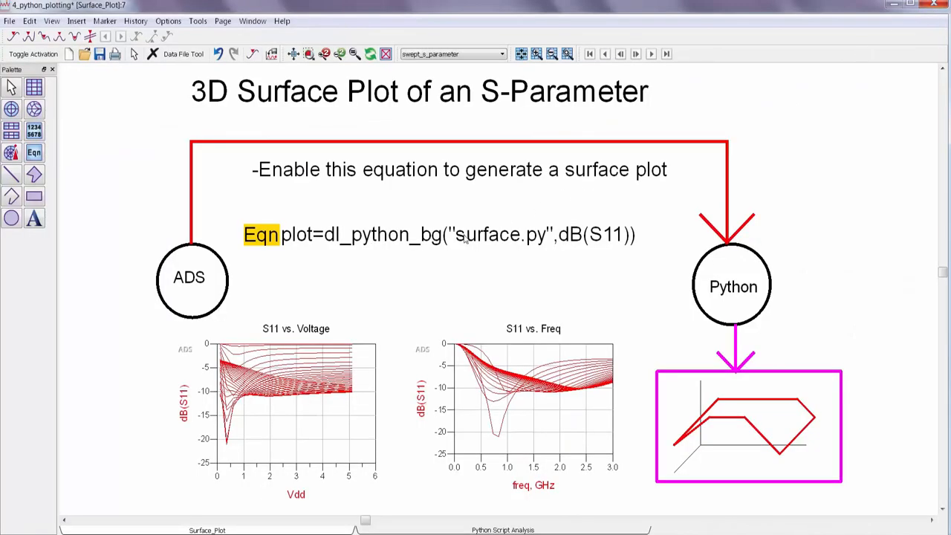
pyautogui.moveTo(413, 268)
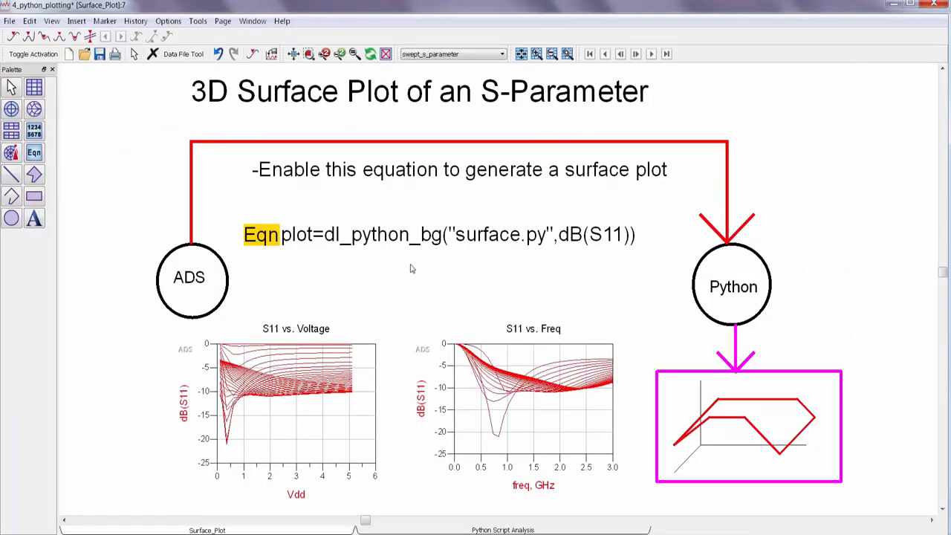
pyautogui.moveTo(374, 362)
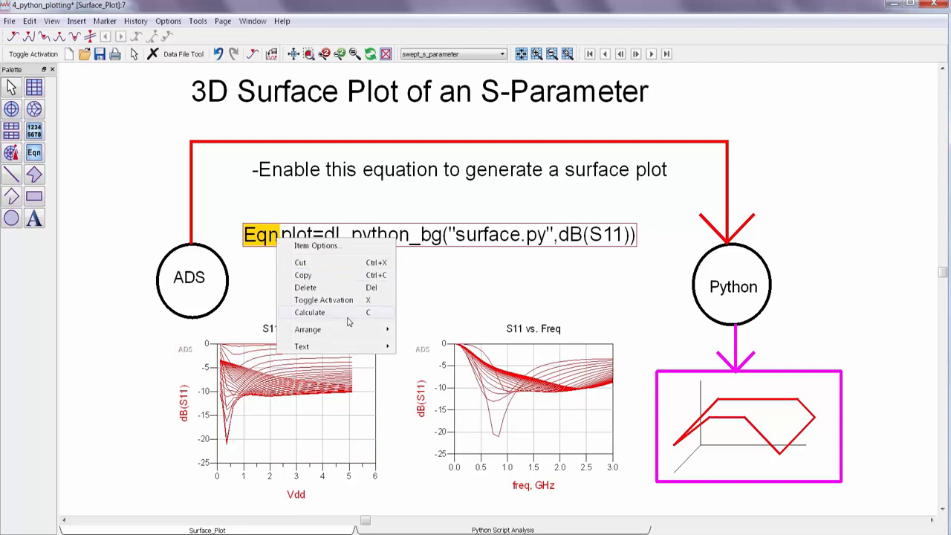
# - Calculate the dl_python_bg equation to show the 3D dB(S11) surface plot, then close it
pyautogui.click(309, 312)
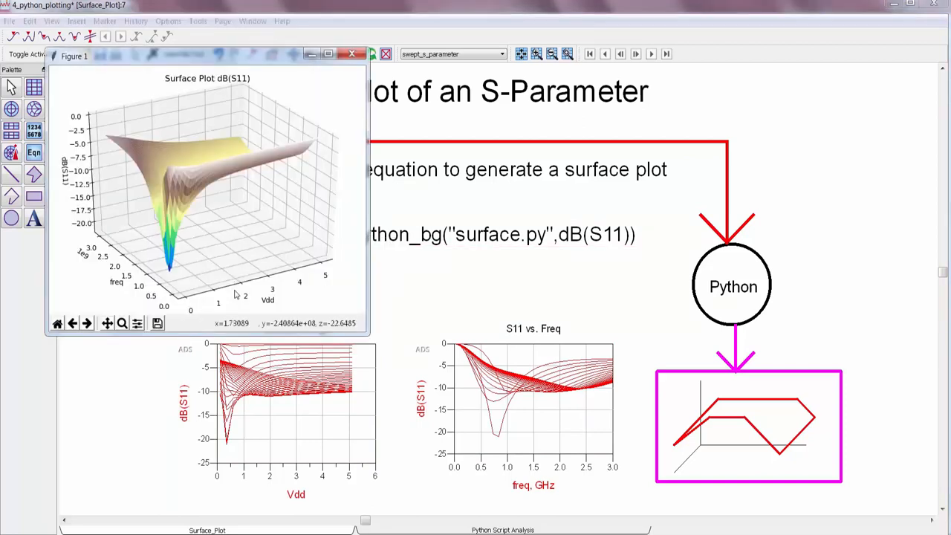
pyautogui.moveTo(196, 285)
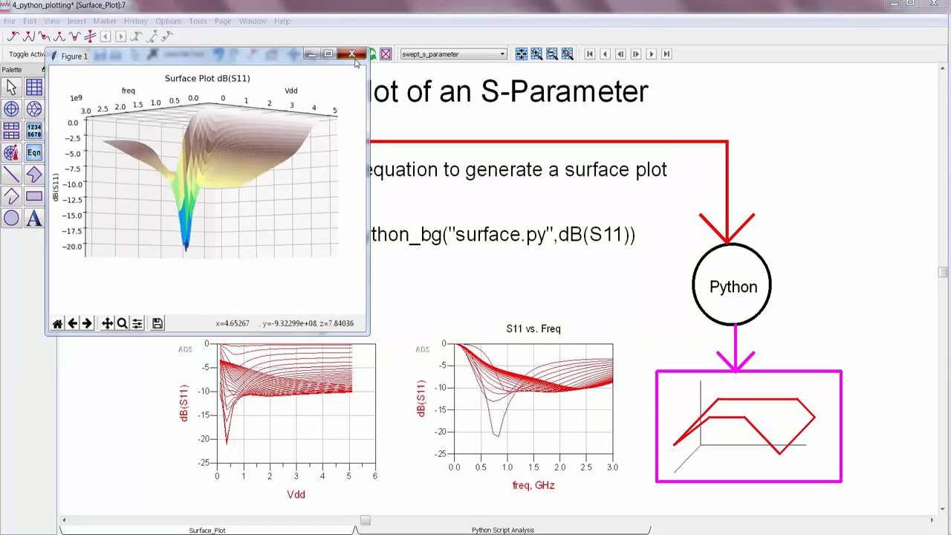
pyautogui.click(351, 53)
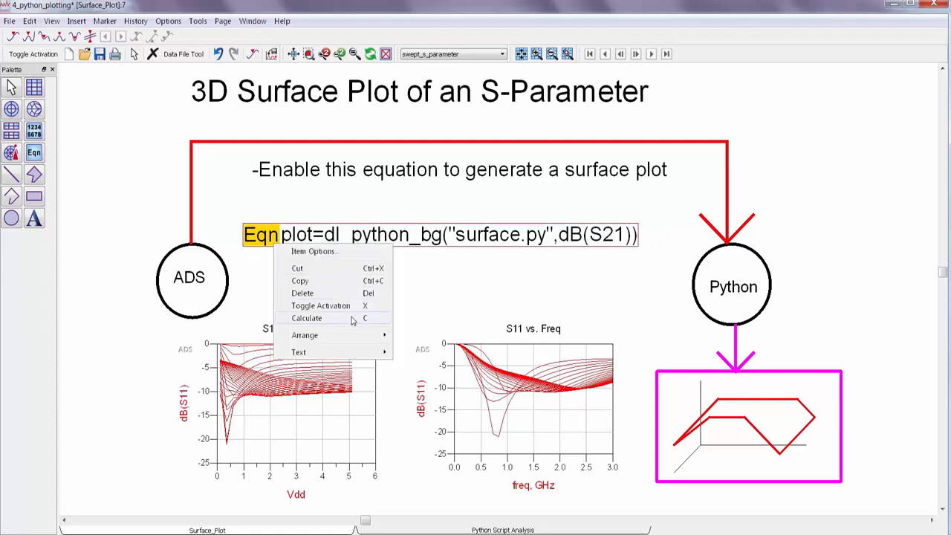
# - Calculate the edited equation to produce the 3D dB(S21) surface plot over frequency and Vdd
pyautogui.click(306, 317)
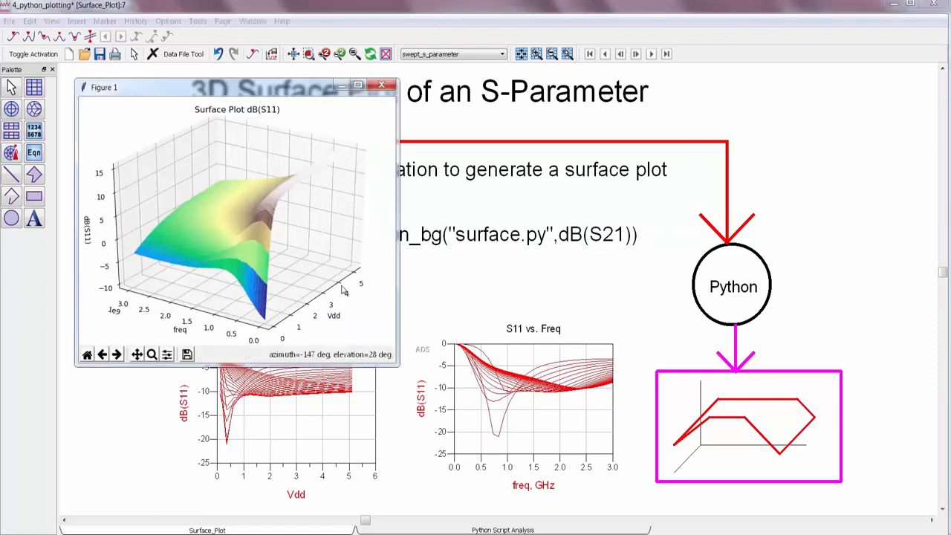
pyautogui.click(382, 83)
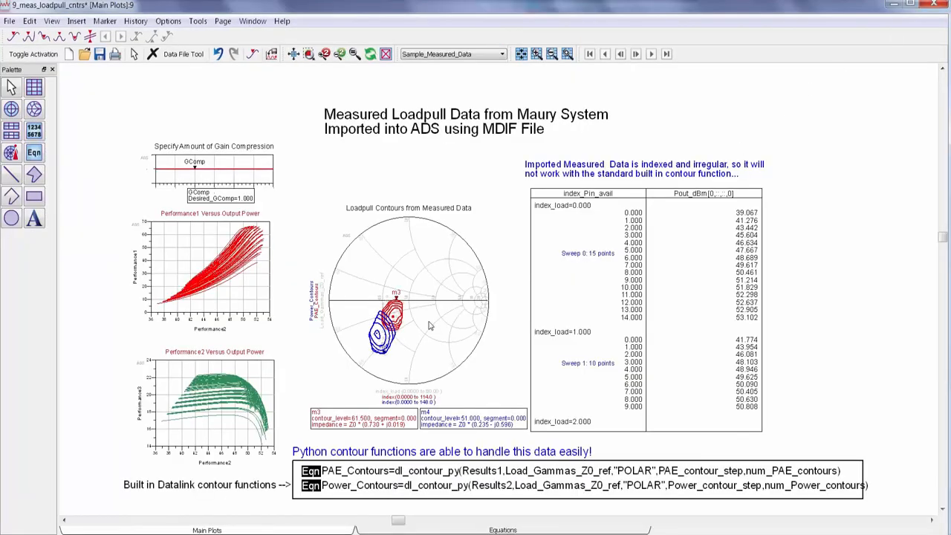
pyautogui.moveTo(395, 355)
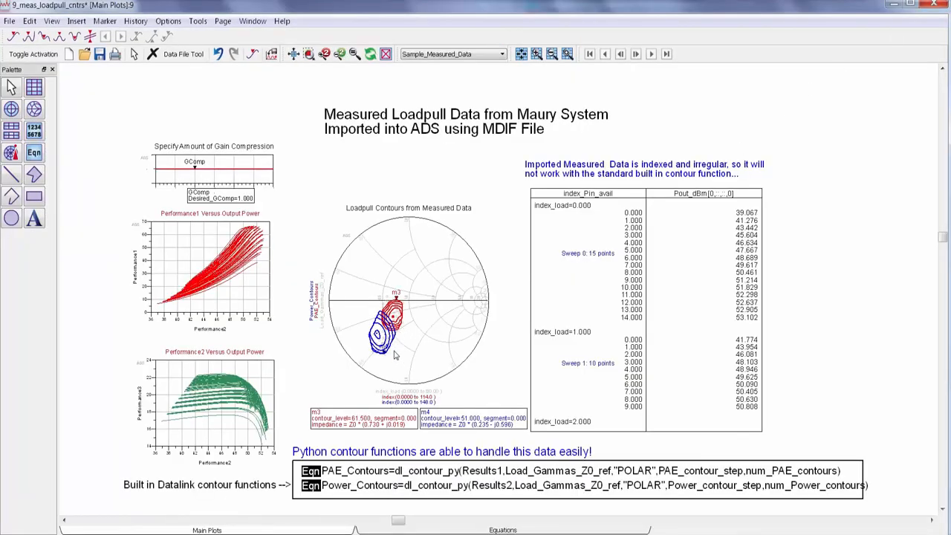
pyautogui.moveTo(386, 355)
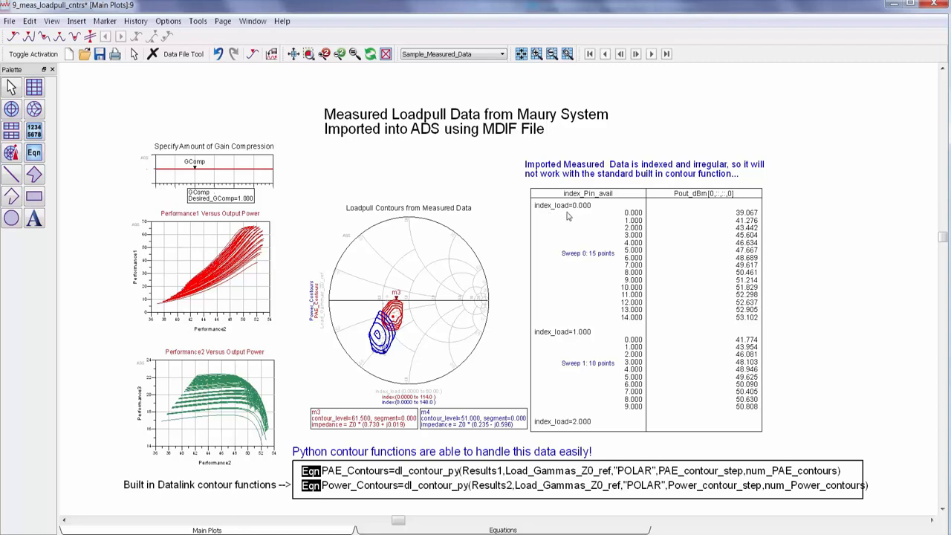
pyautogui.moveTo(558, 288)
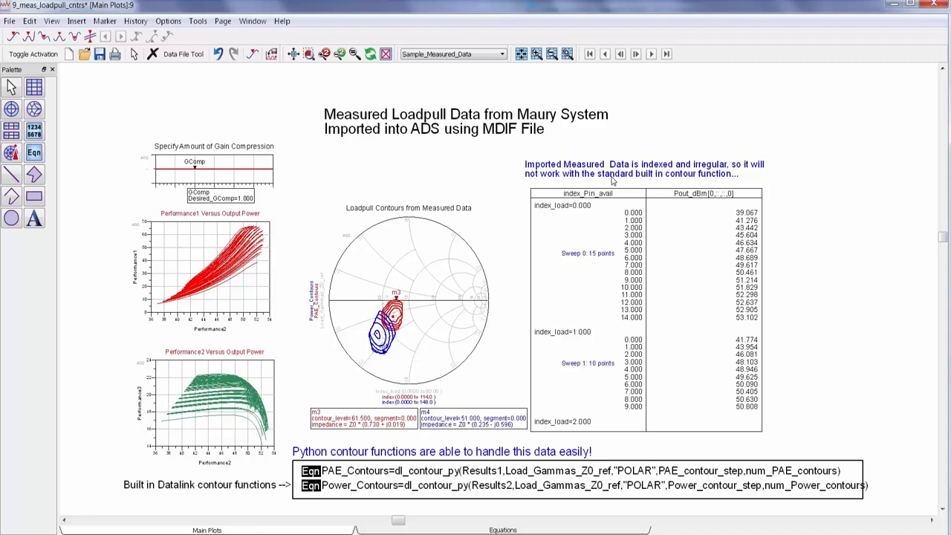
pyautogui.moveTo(570, 446)
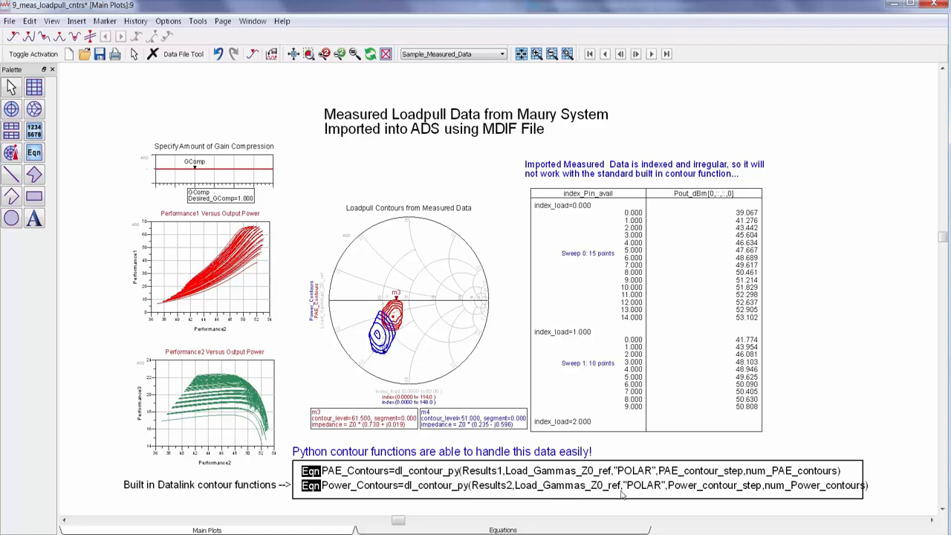
pyautogui.moveTo(490, 496)
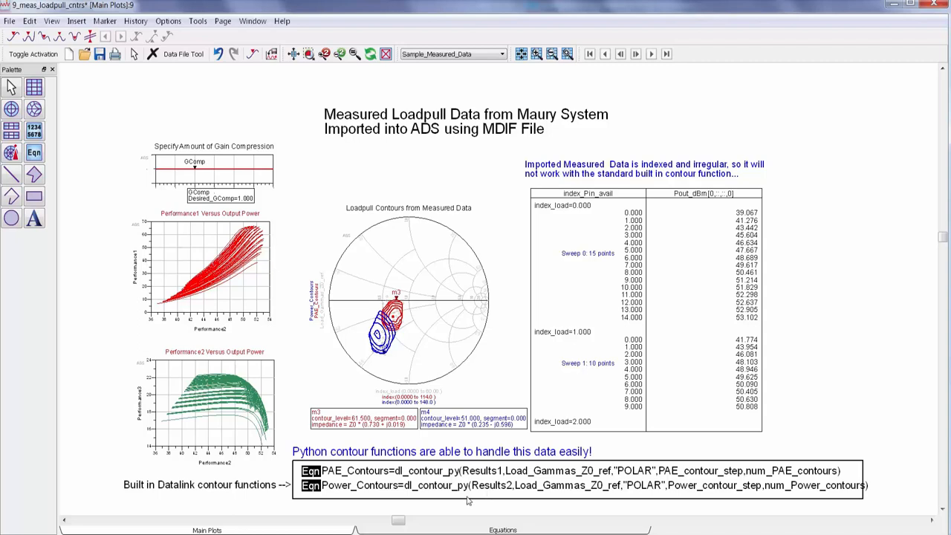
pyautogui.moveTo(276, 288)
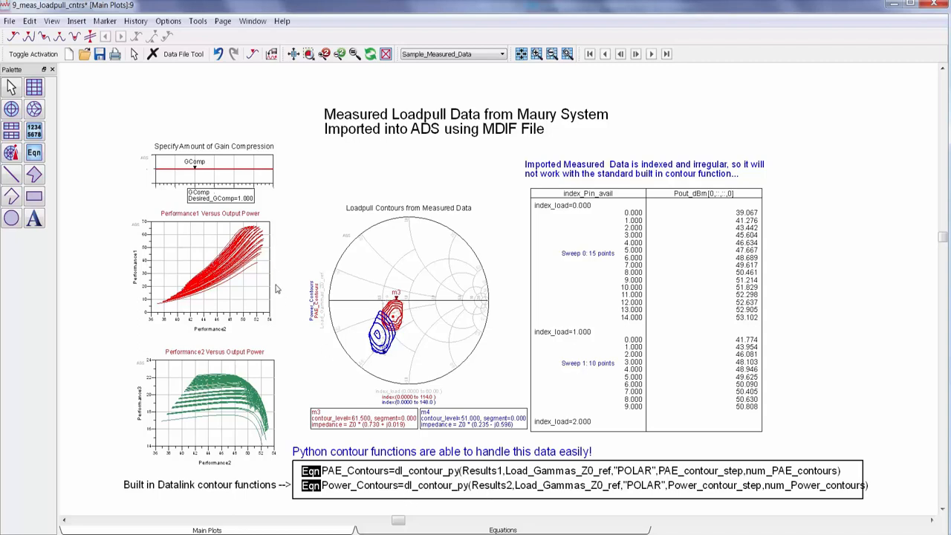
pyautogui.moveTo(196, 172)
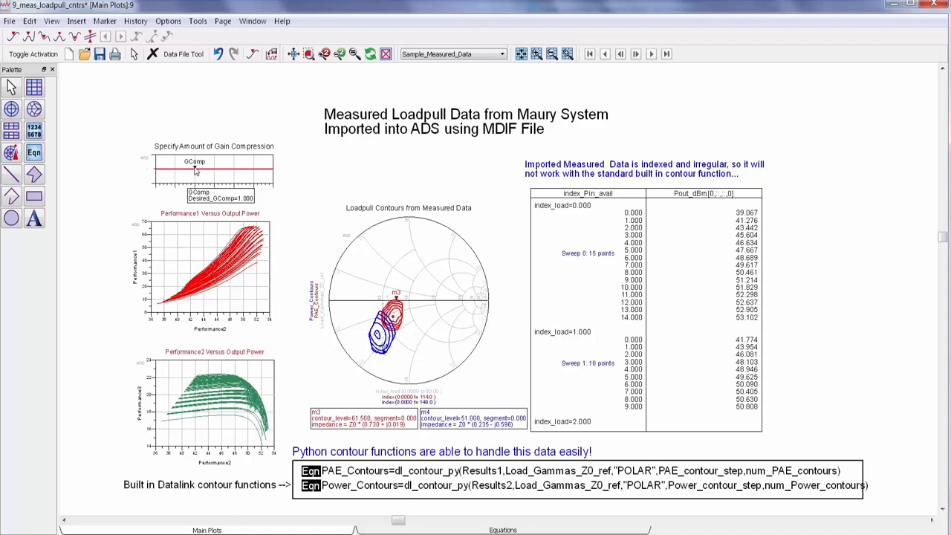